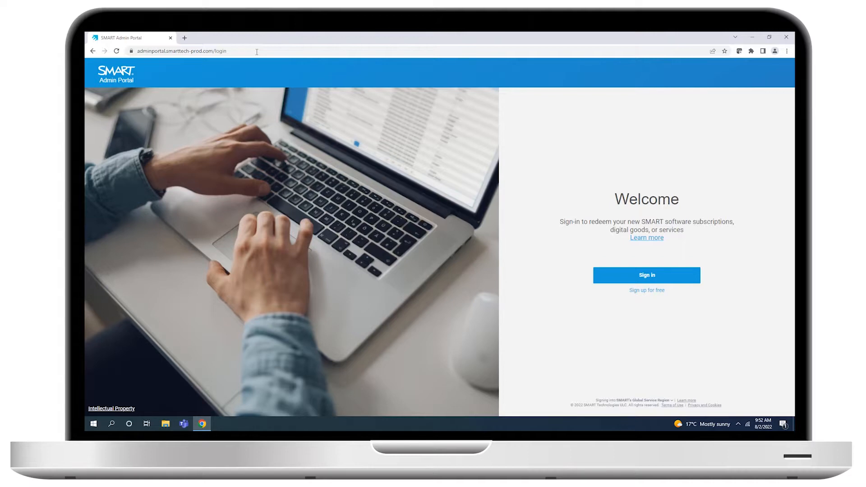
# - Choose 'Sign up for free' on the Welcome page to reach the sign-up form
pyautogui.click(646, 290)
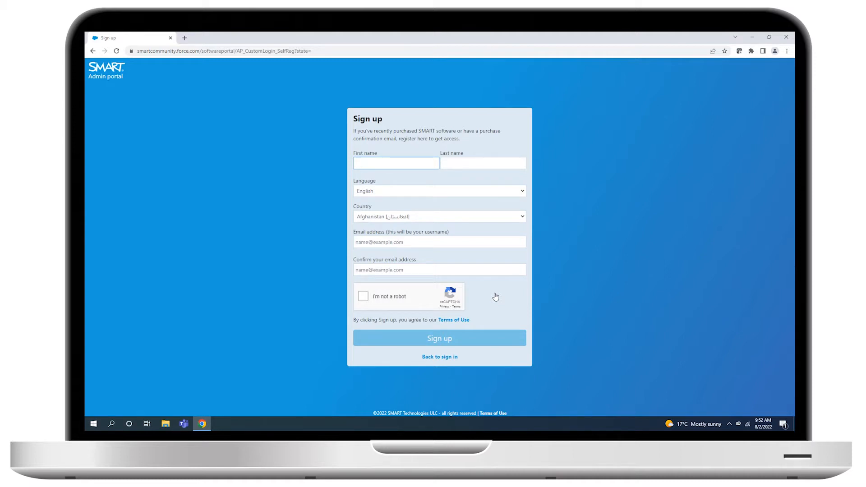
pyautogui.click(395, 163)
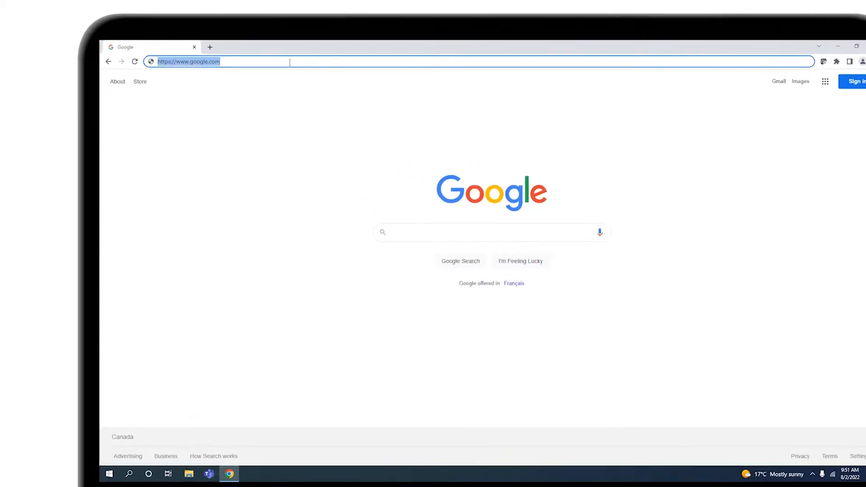
# - Load the SMART Admin Portal login page by entering 'adminportal' in Chrome
pyautogui.write('adminportal.smarttech-prod.com/login')
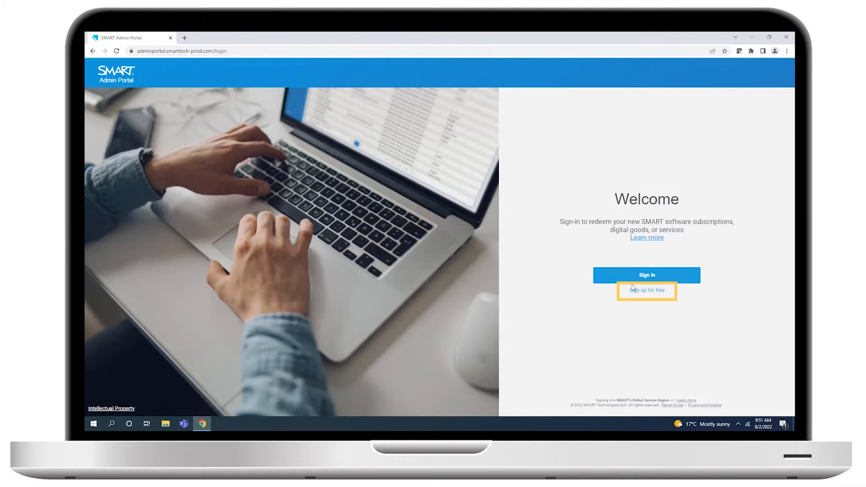
# - Register a new account with name, country Canada and email, and submit it
pyautogui.click(646, 275)
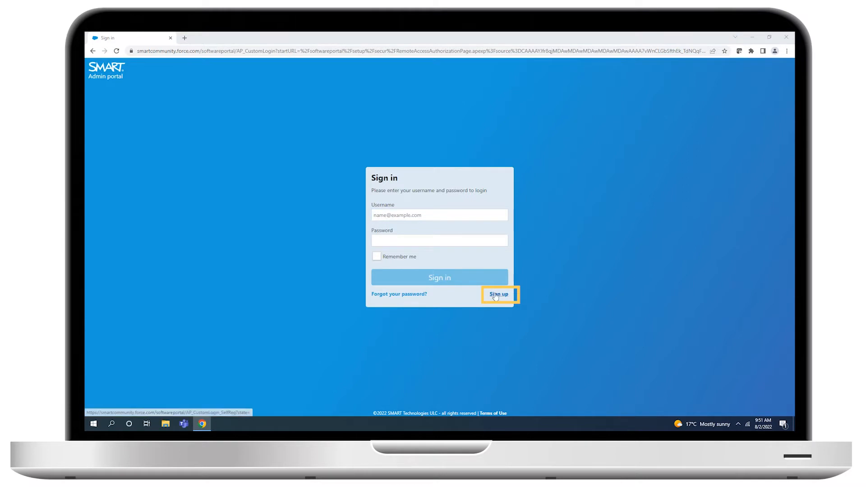
pyautogui.click(498, 295)
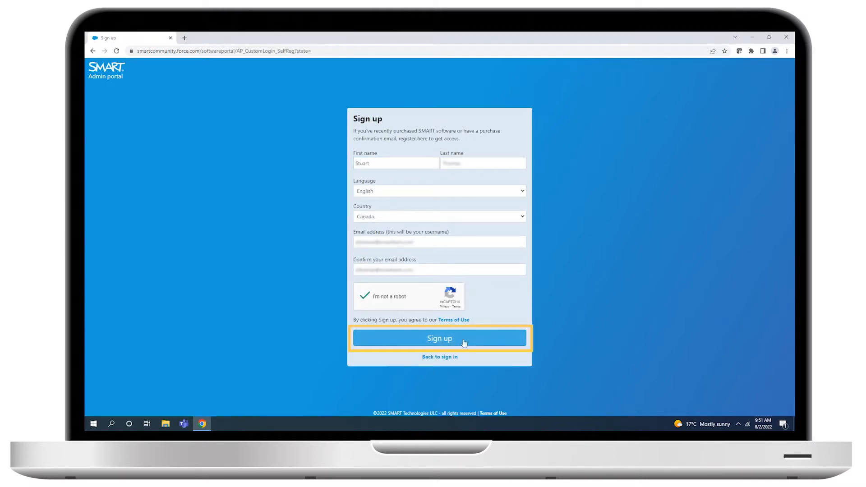
pyautogui.click(439, 338)
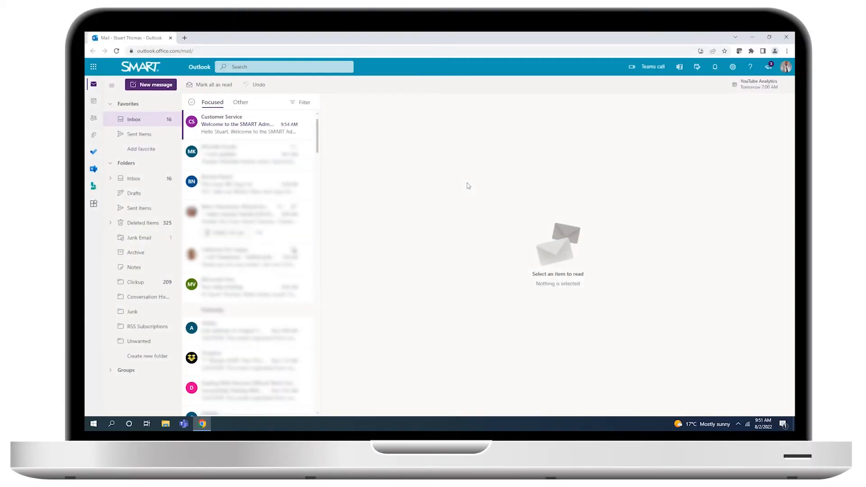
# - Open the Customer Service email 'Welcome to the SMART Admin Portal' in the inbox
pyautogui.click(248, 123)
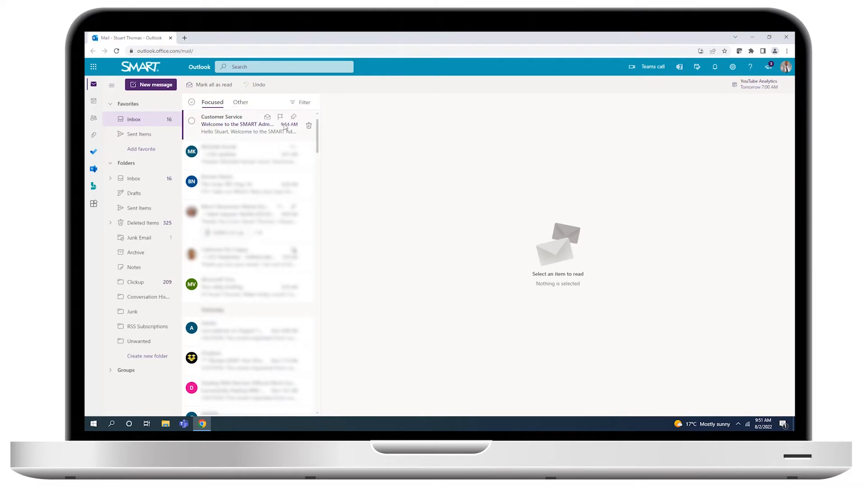
pyautogui.click(249, 124)
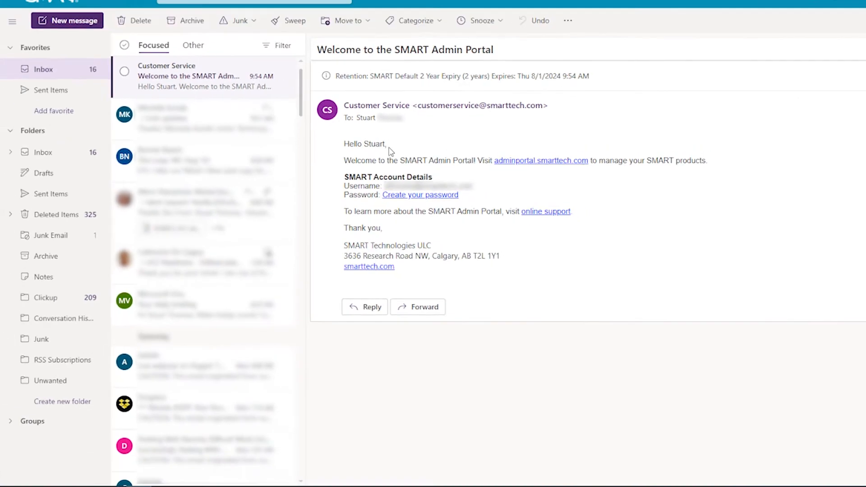
# - Create and save a new password through the email's 'Create your password' link
pyautogui.click(420, 194)
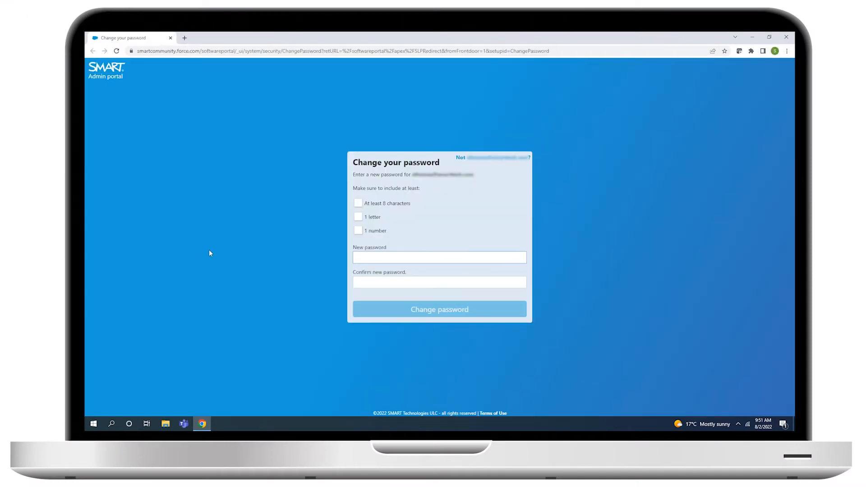
pyautogui.moveTo(226, 255)
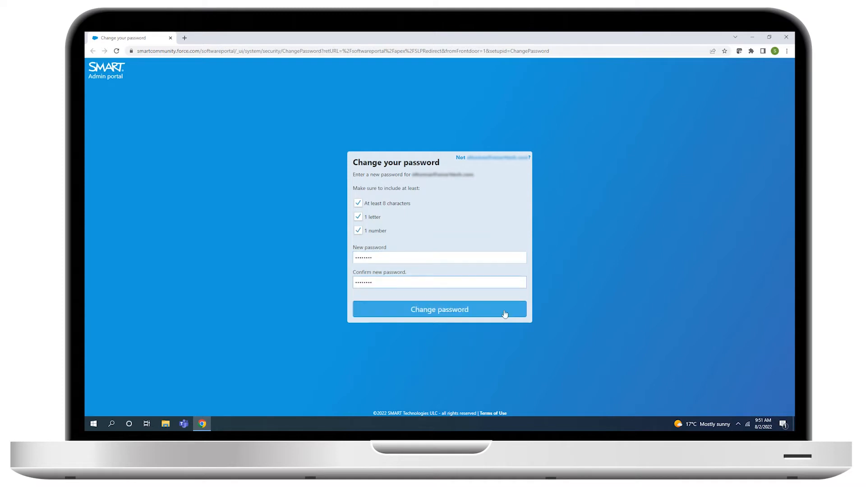
pyautogui.click(439, 309)
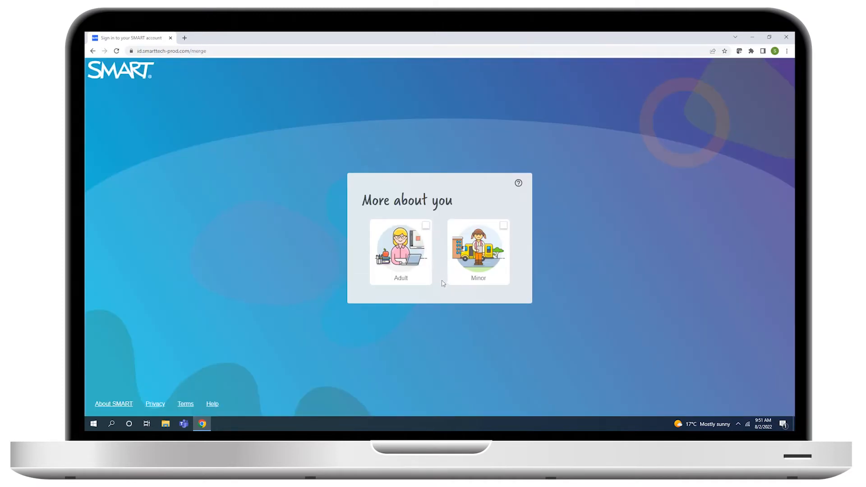
# - Mark the account holder as Adult with display name 'Admin Stuart'
pyautogui.click(401, 251)
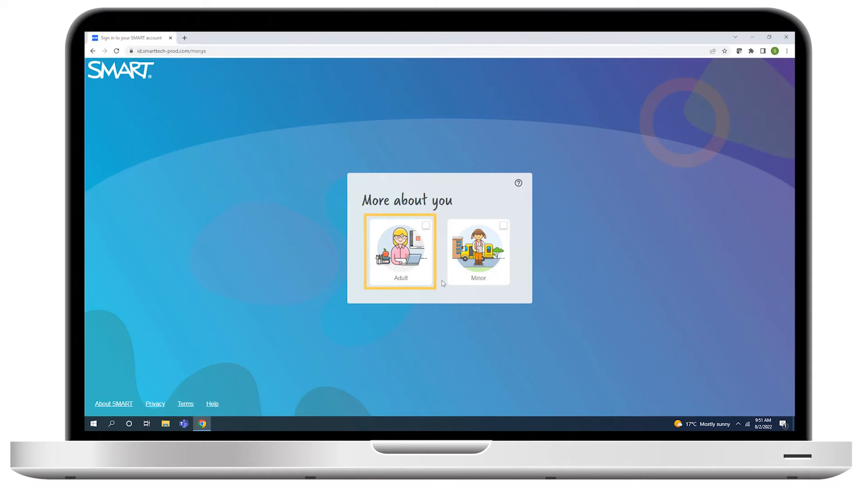
pyautogui.click(400, 252)
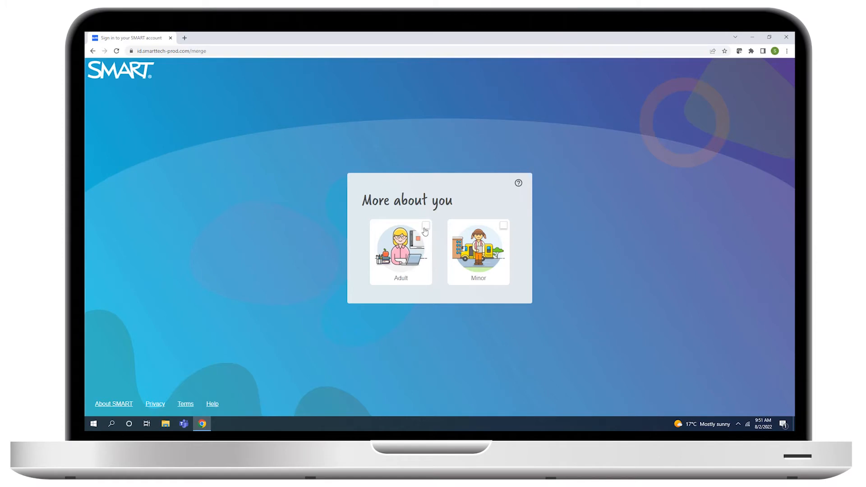
pyautogui.click(401, 252)
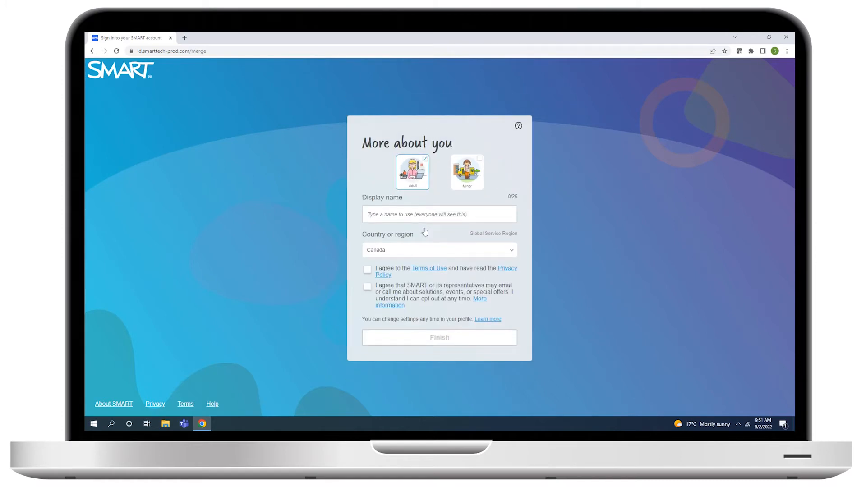
pyautogui.click(439, 214)
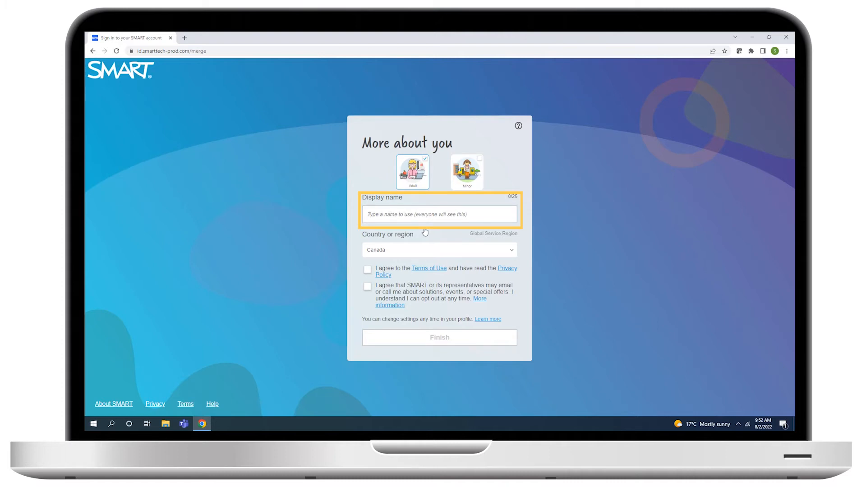
pyautogui.write('Admin Stuart')
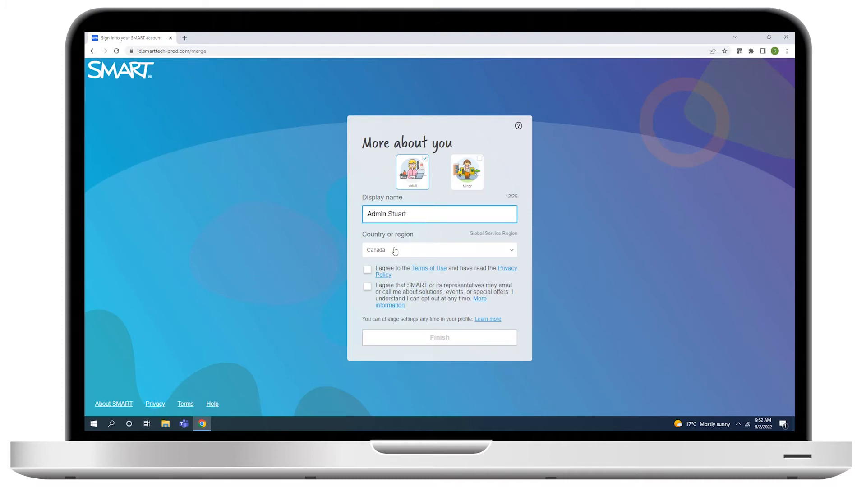
# - Accept the Terms of Use and Privacy Policy and finish the profile
pyautogui.click(367, 270)
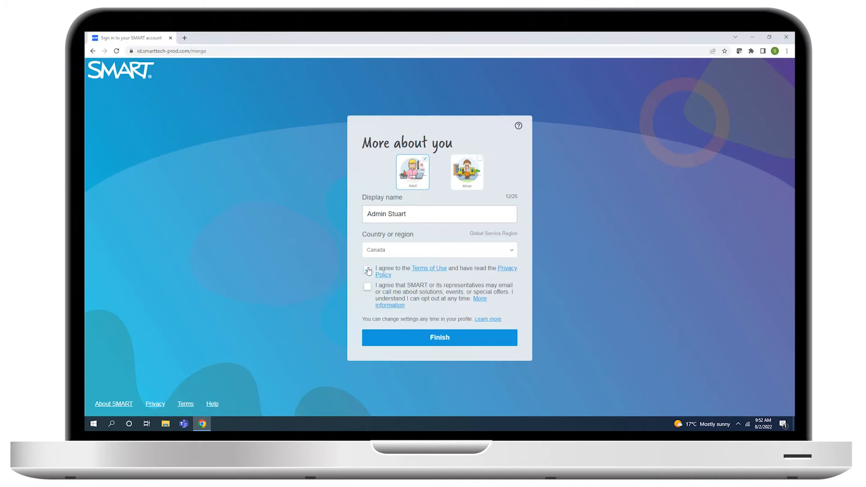
pyautogui.click(367, 270)
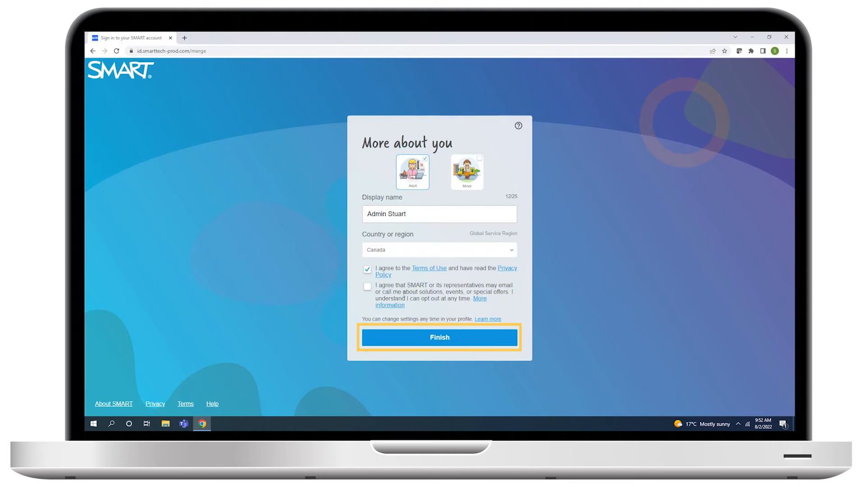
pyautogui.click(439, 337)
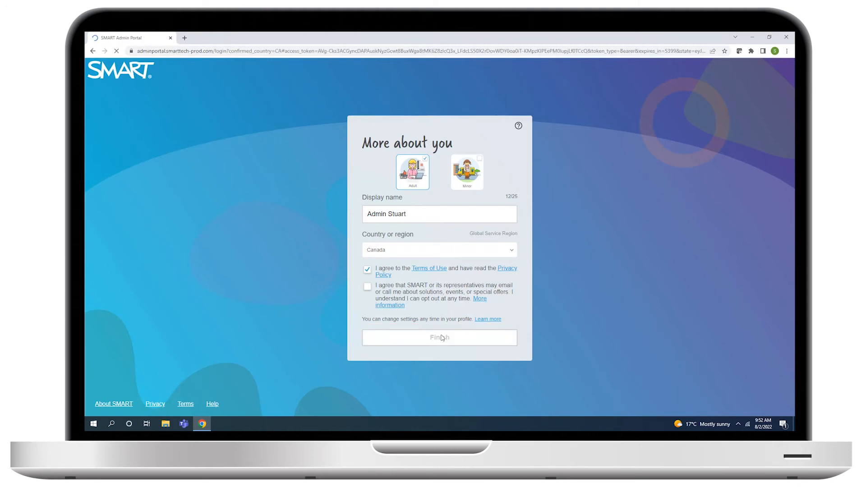
pyautogui.click(439, 337)
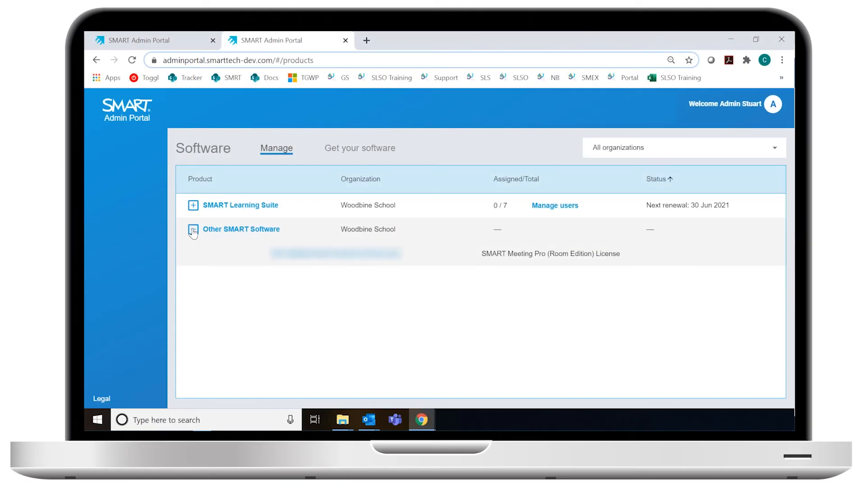
# - Expand Other SMART Software on the Software Manage page to view its licenses
pyautogui.click(192, 229)
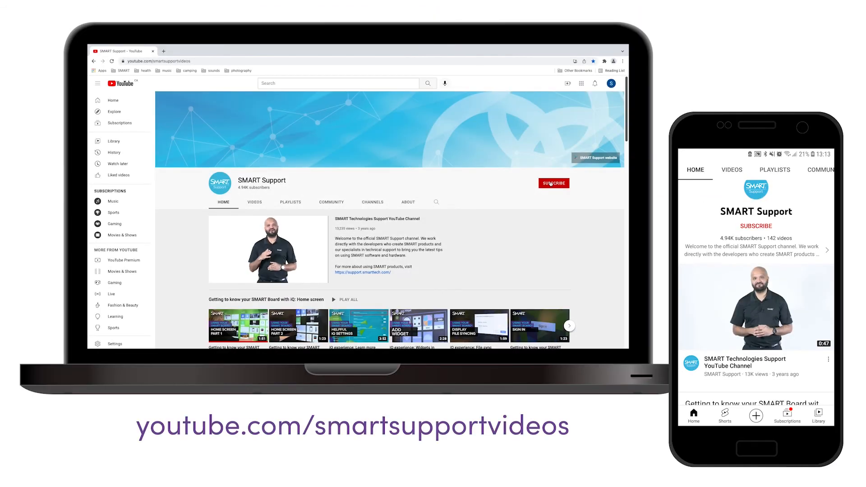
# - Subscribe to the SMART Support channel on YouTube
pyautogui.click(553, 183)
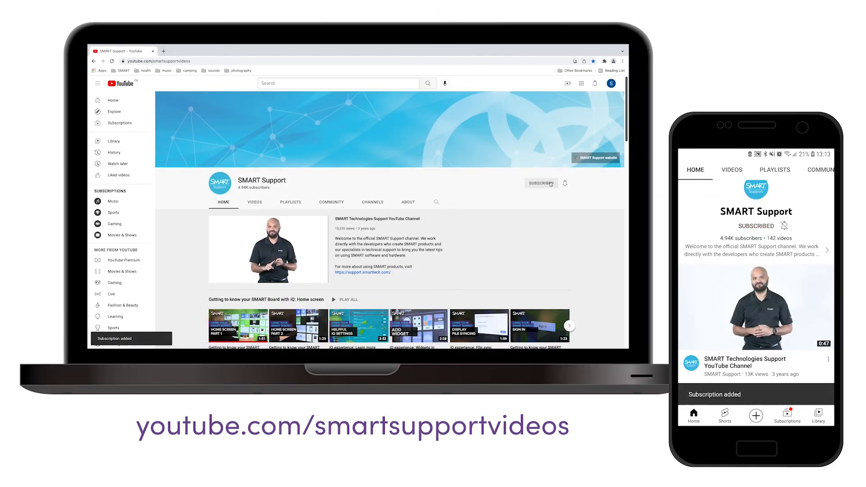